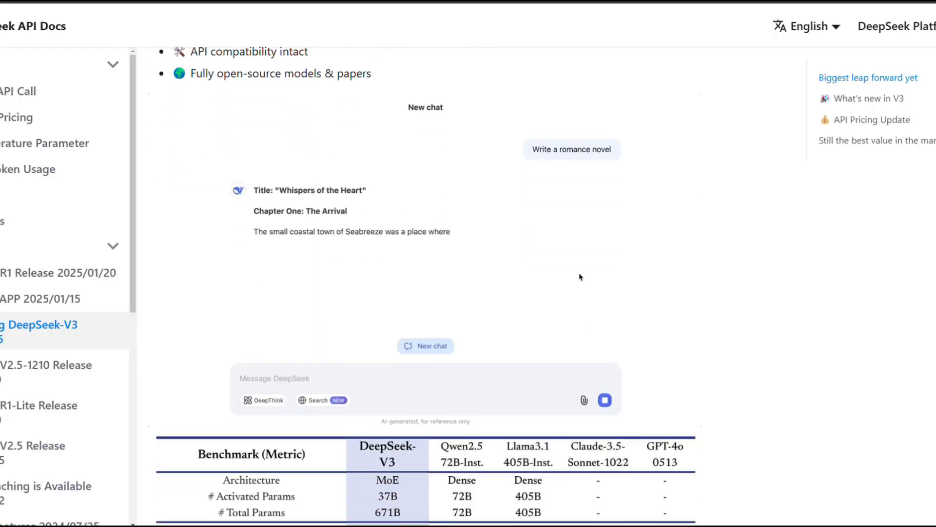
scroll("down", 3)
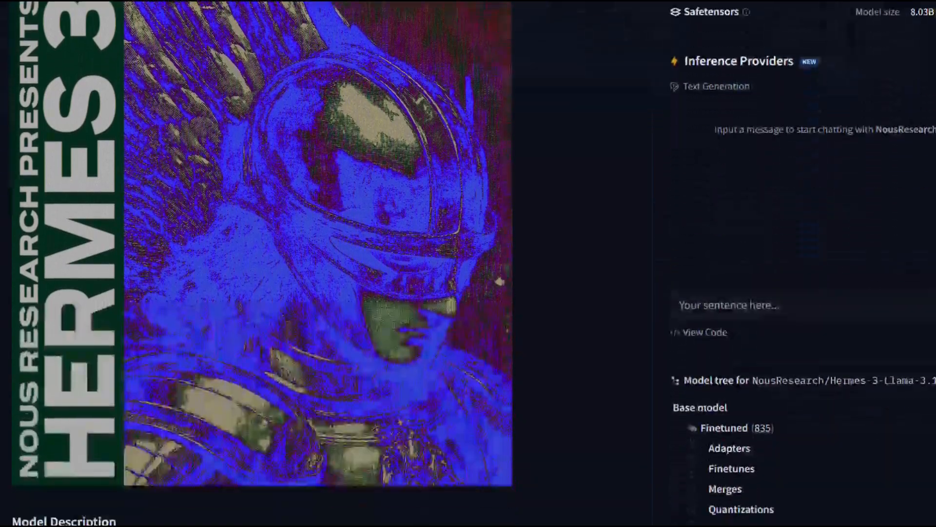
scroll("down", 3)
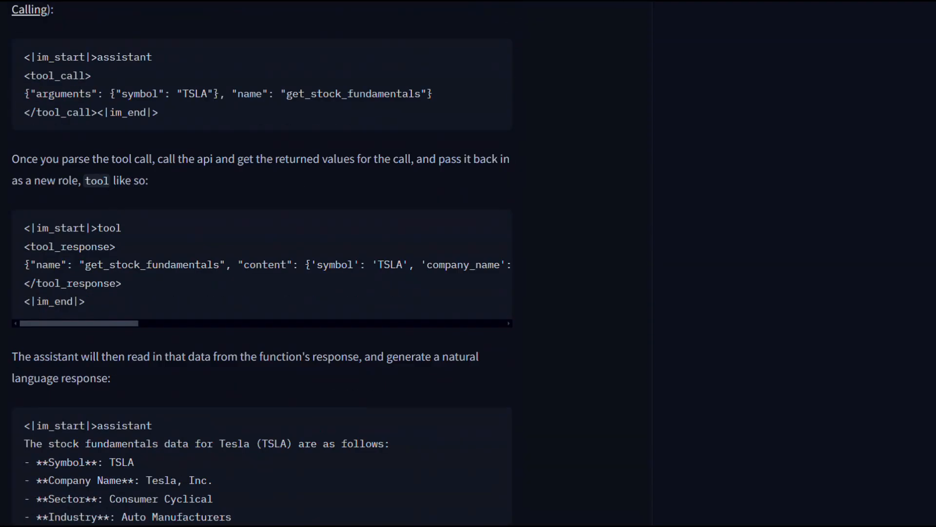